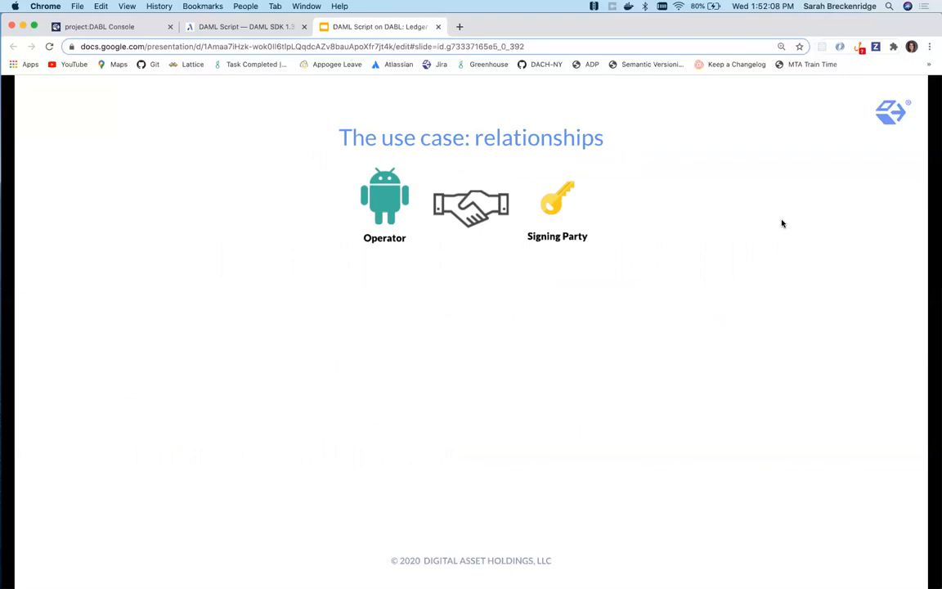
# Reveal the remaining relationship rows down to Desk Head–Trader on the use-case slide
pyautogui.press('right')
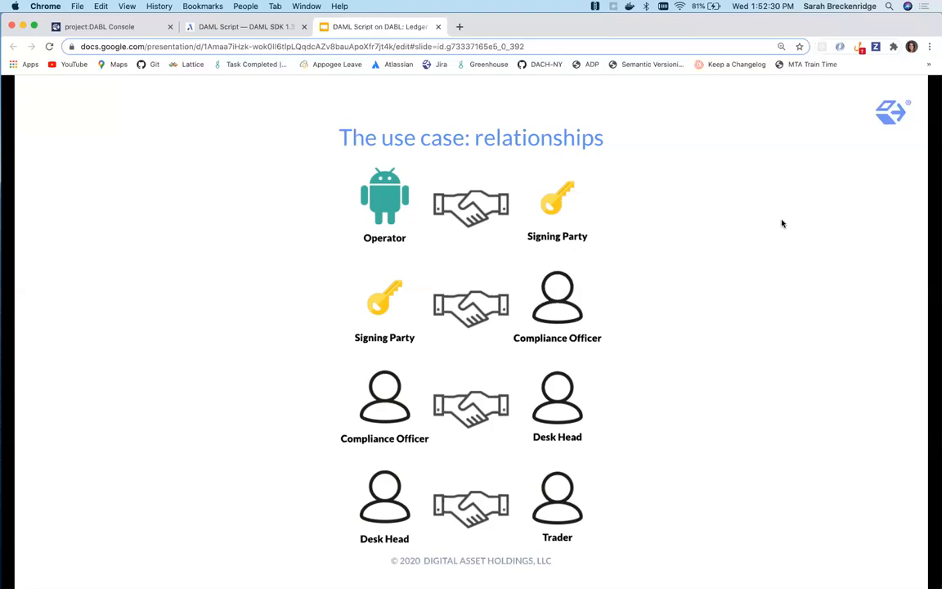
# Advance to the five-item 'Step by step' slide for running the script
pyautogui.press('Right')
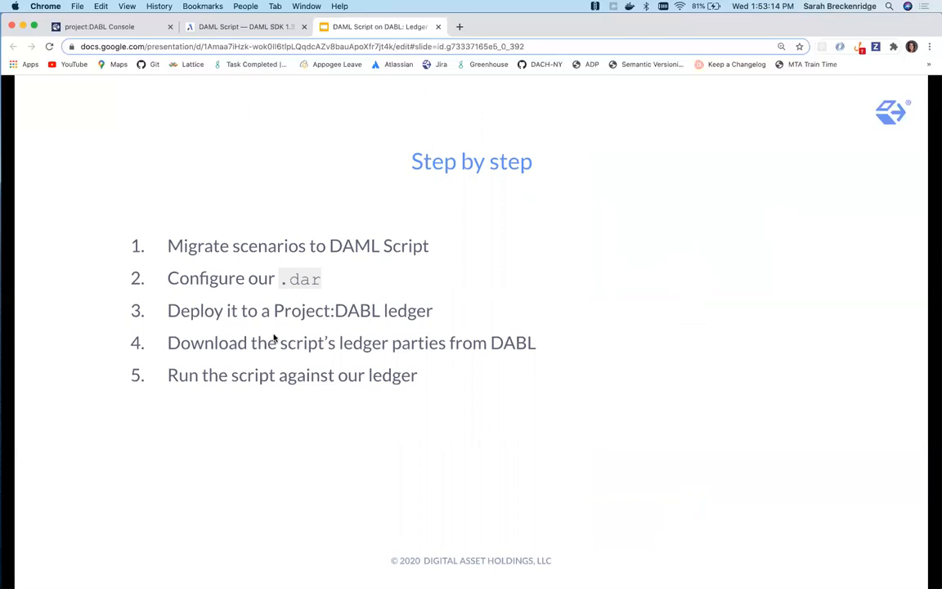
pyautogui.moveTo(644, 275)
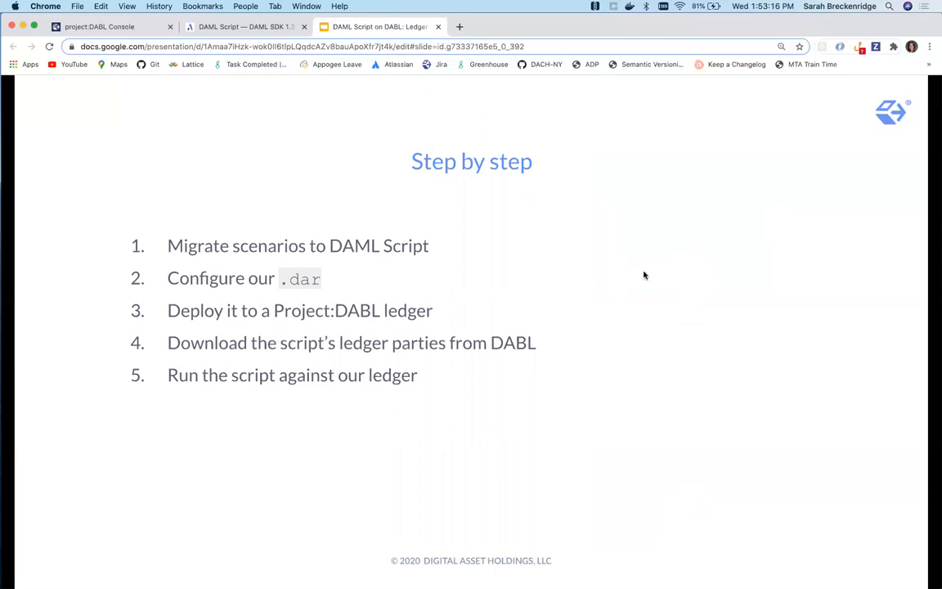
pyautogui.moveTo(669, 252)
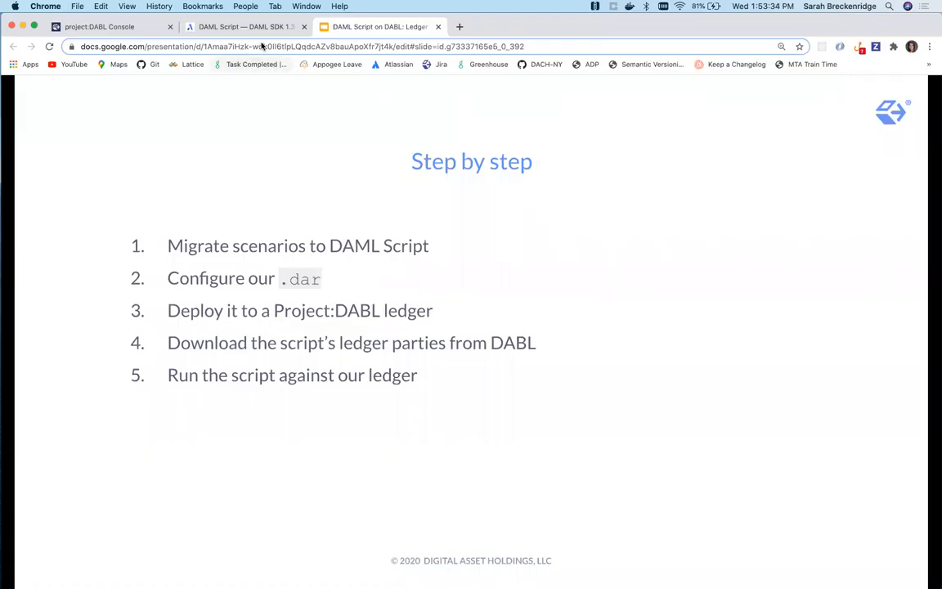
# Switch to the DAML Script docs at the 'Migrating from Scenarios' section
pyautogui.click(245, 26)
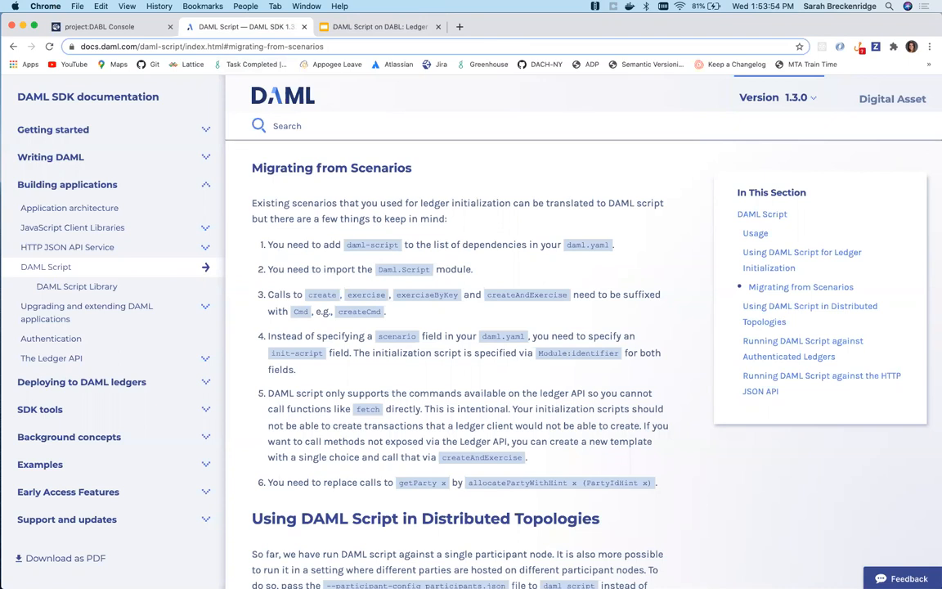
pyautogui.moveTo(899, 172)
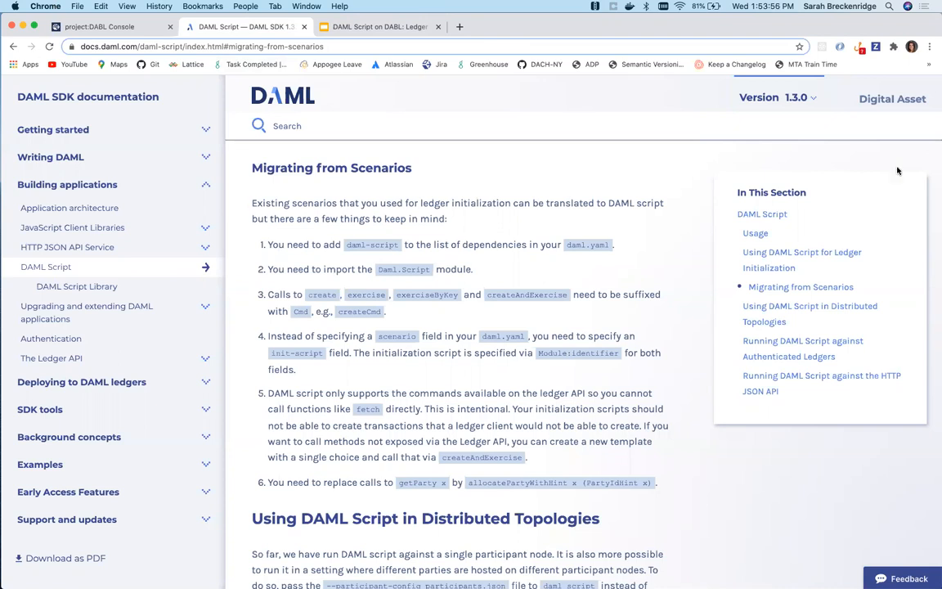
pyautogui.moveTo(837, 75)
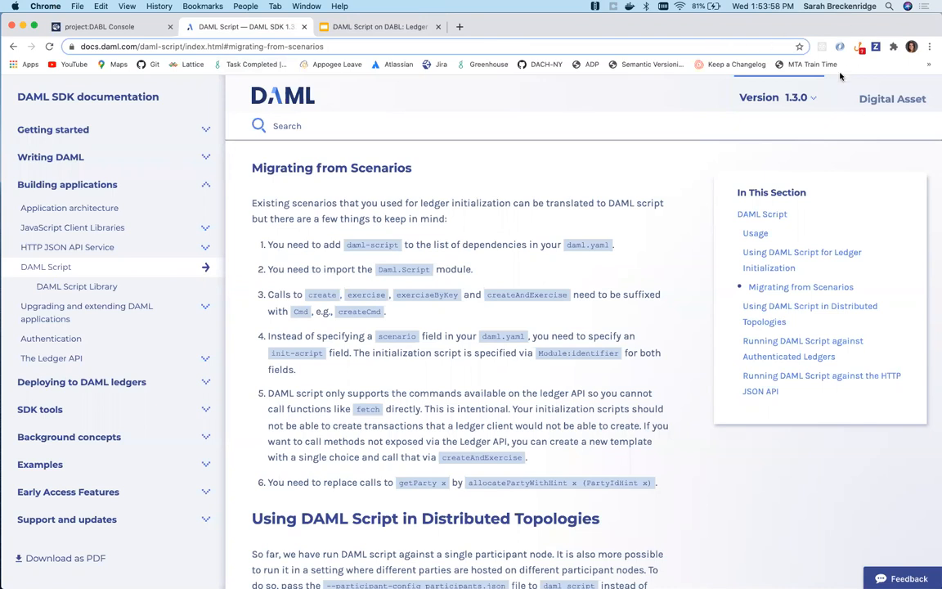
pyautogui.moveTo(585, 167)
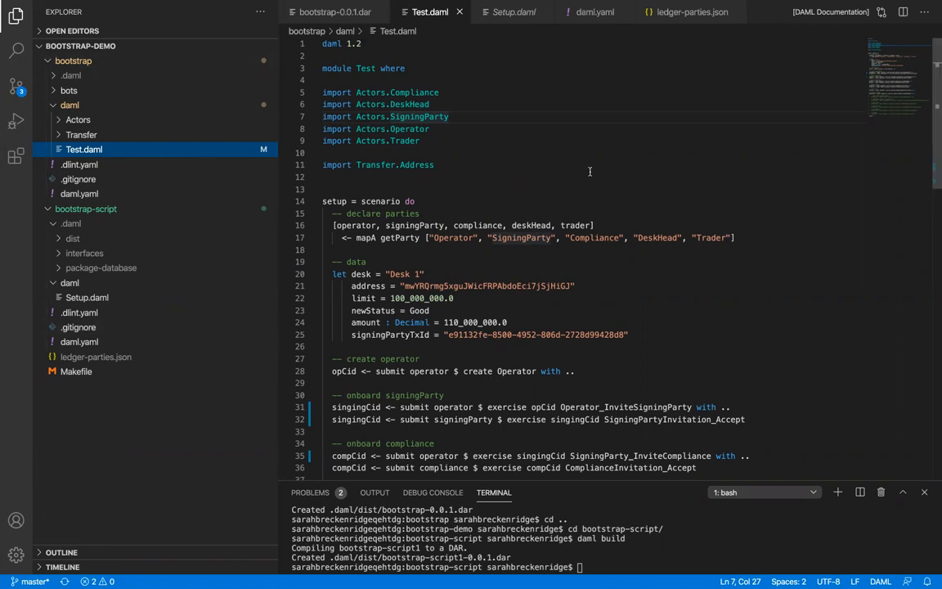
pyautogui.moveTo(309, 206)
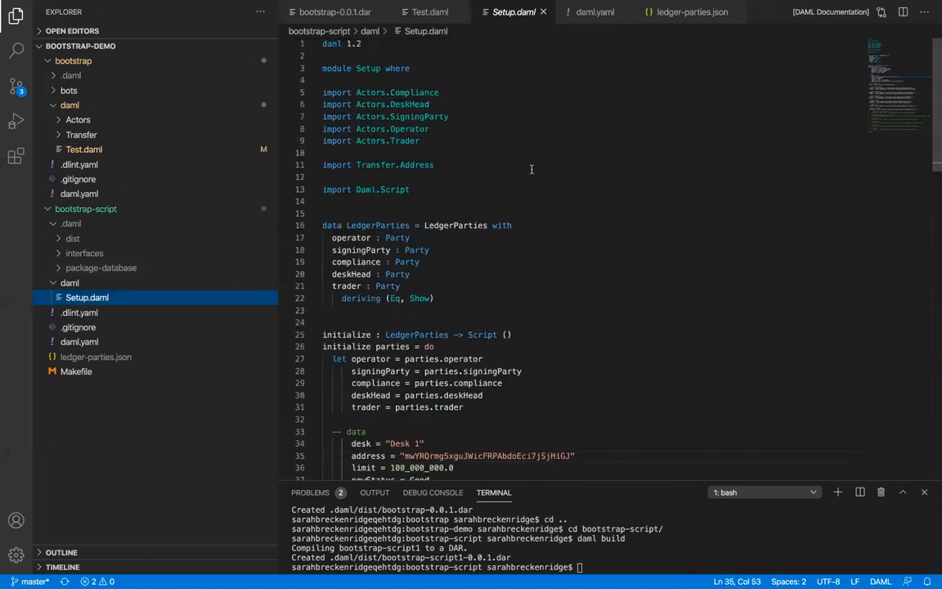
pyautogui.moveTo(657, 148)
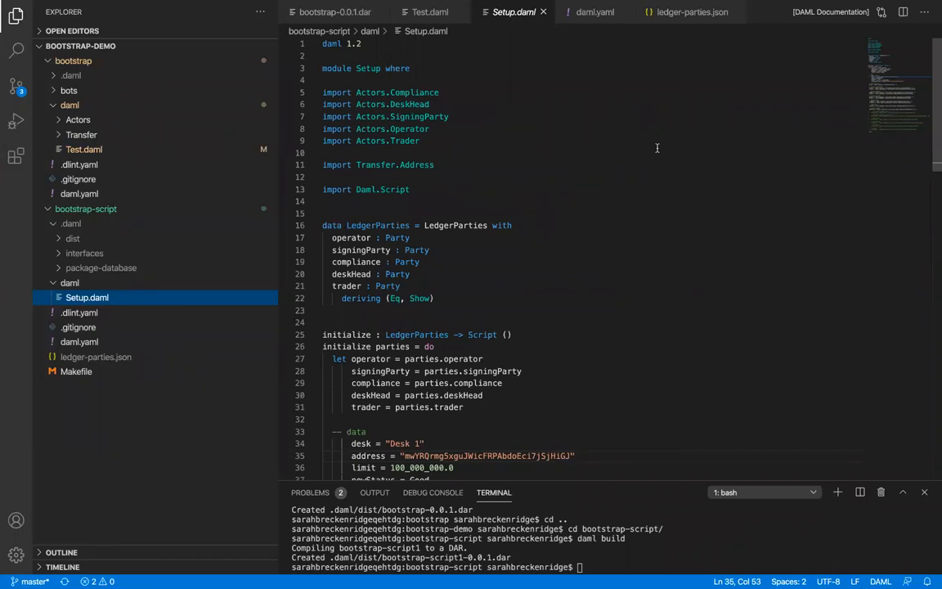
# Scroll through Setup.daml to the LedgerParties initialize function with submit and exerciseCmd calls
pyautogui.scroll(-3)
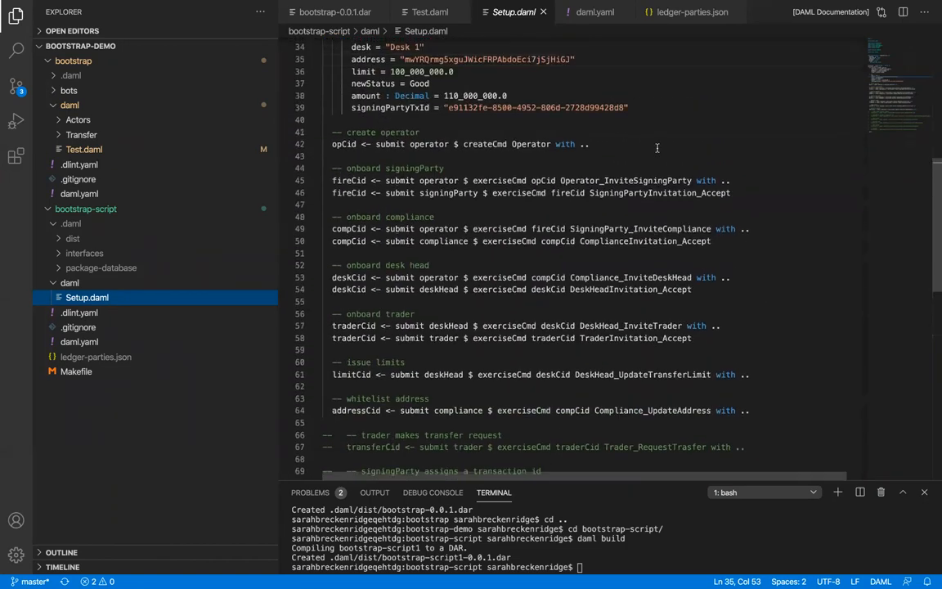
pyautogui.moveTo(514, 219)
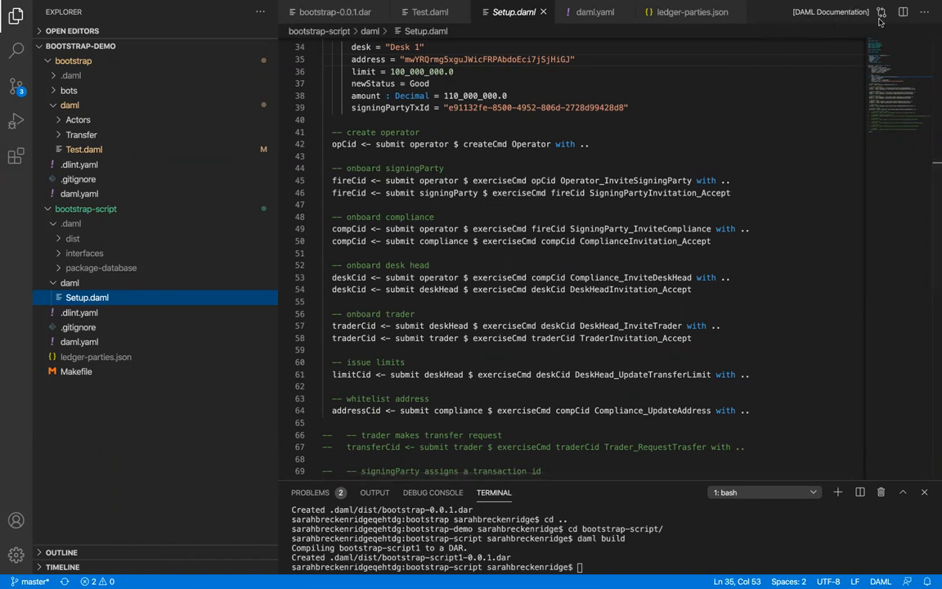
pyautogui.moveTo(847, 77)
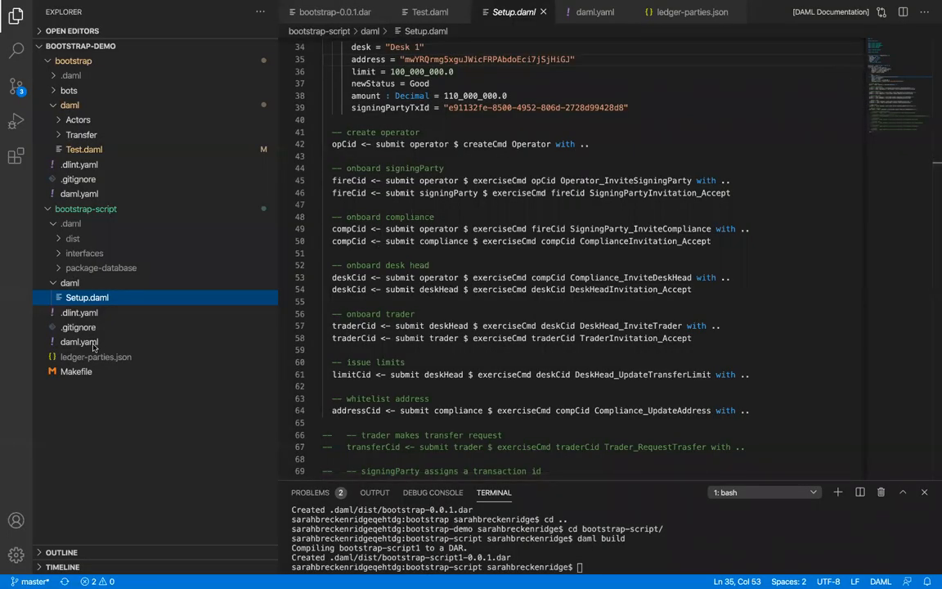
# View bootstrap-script's daml.yaml with init script Setup:initialize and data-dependency bootstrap-0.0.1.dar
pyautogui.click(79, 341)
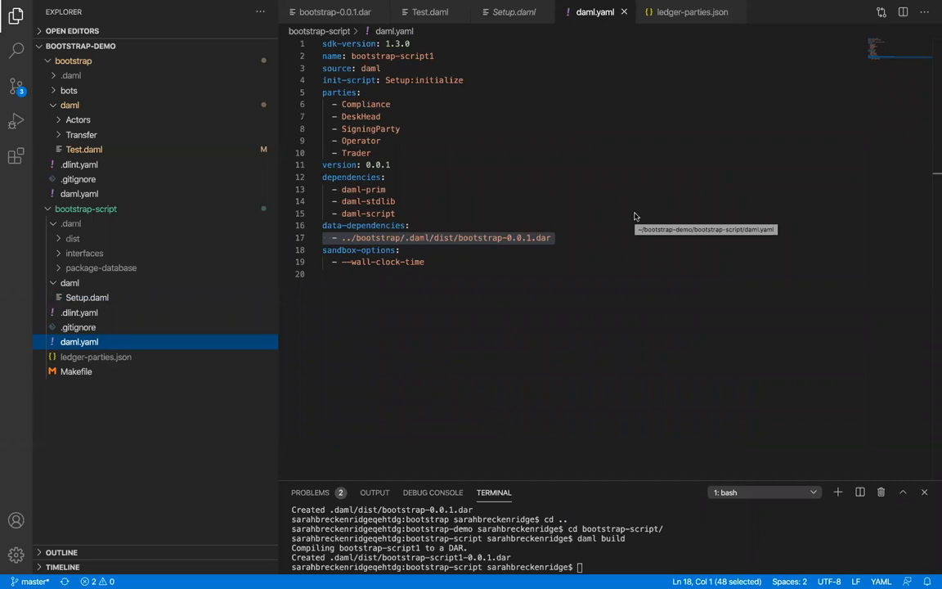
pyautogui.moveTo(493, 154)
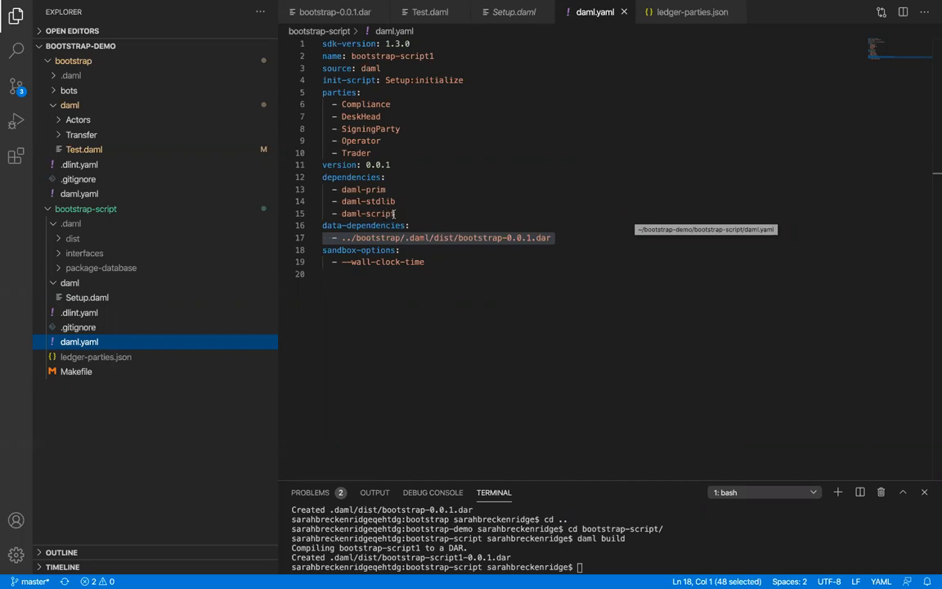
pyautogui.click(366, 212)
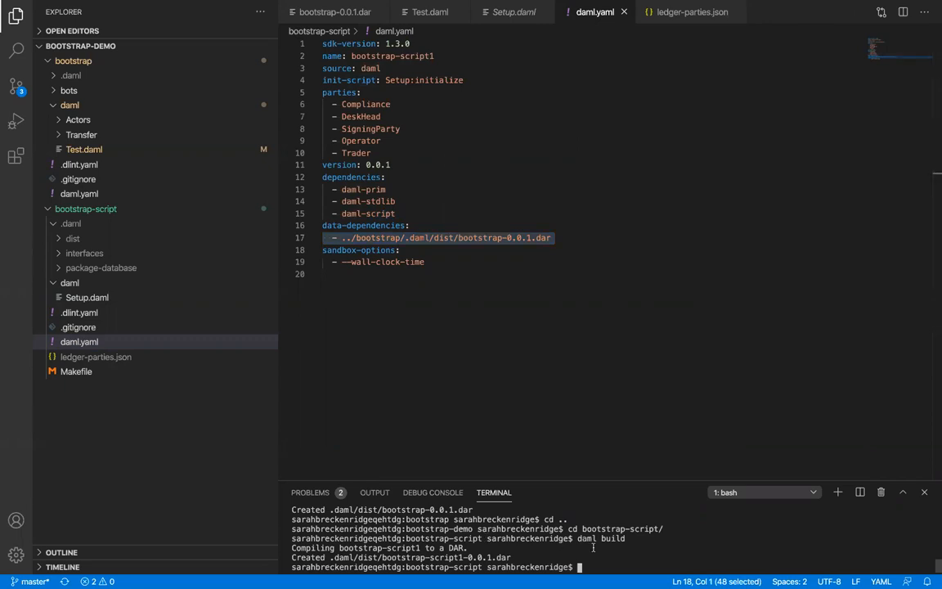
# Rebuild bootstrap-0.0.1.dar and bootstrap-script1-0.0.1.dar with daml build in each project folder
pyautogui.write('cd ..')
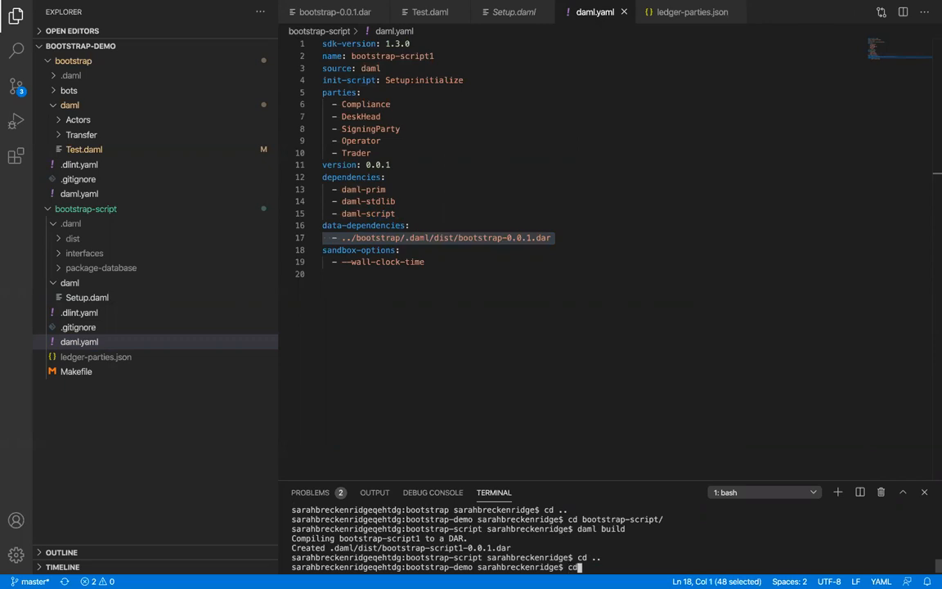
pyautogui.write('bootstrap')
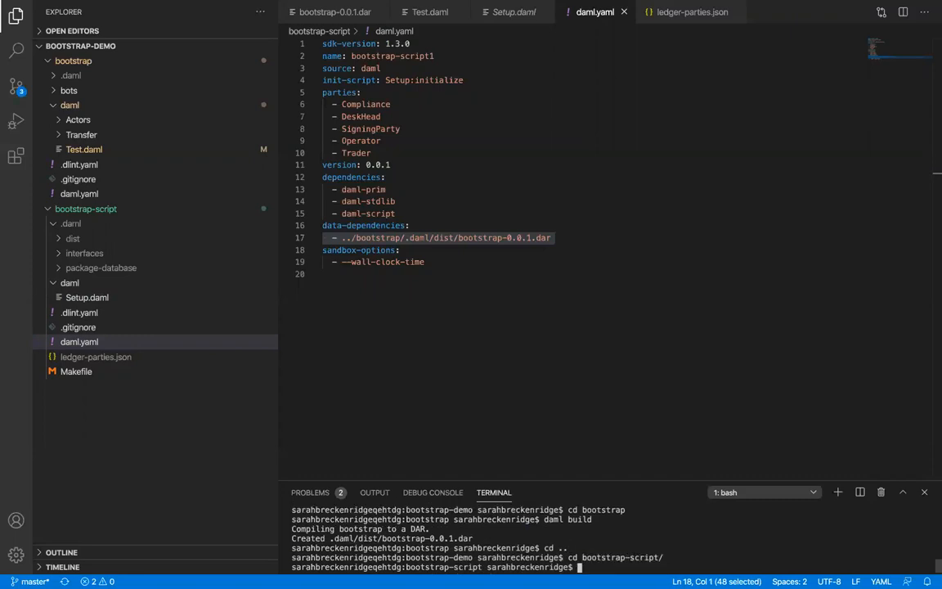
pyautogui.write('daml build')
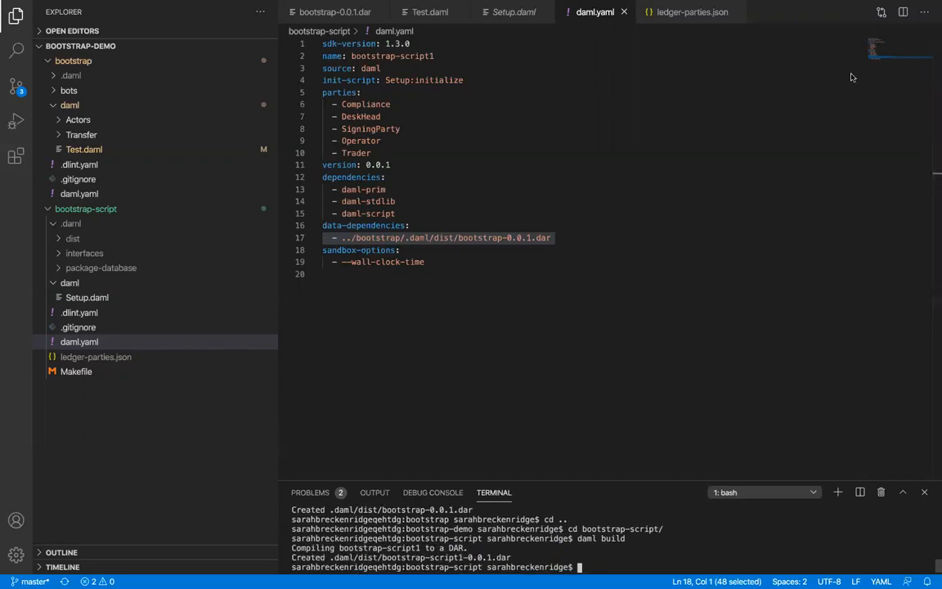
pyautogui.moveTo(570, 169)
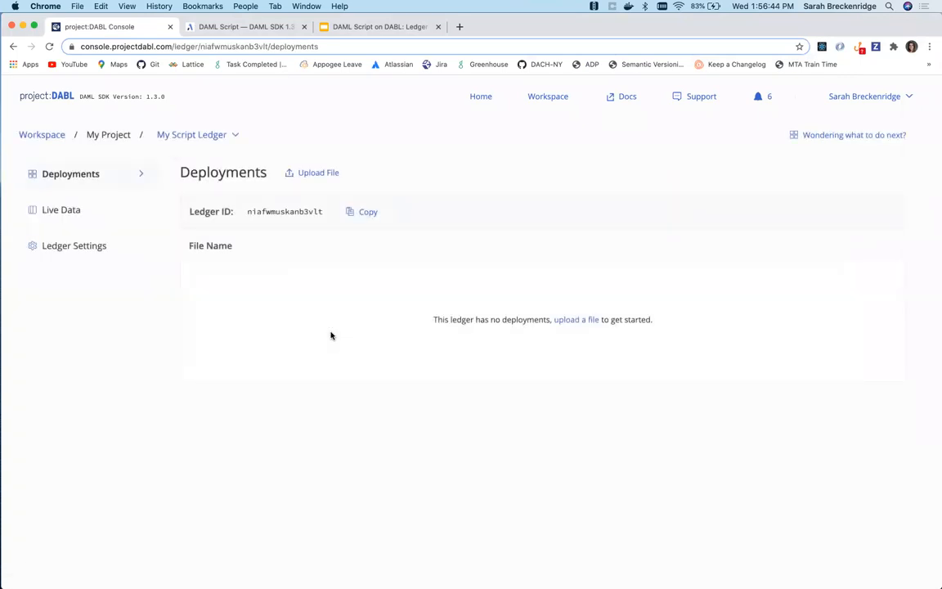
pyautogui.moveTo(374, 144)
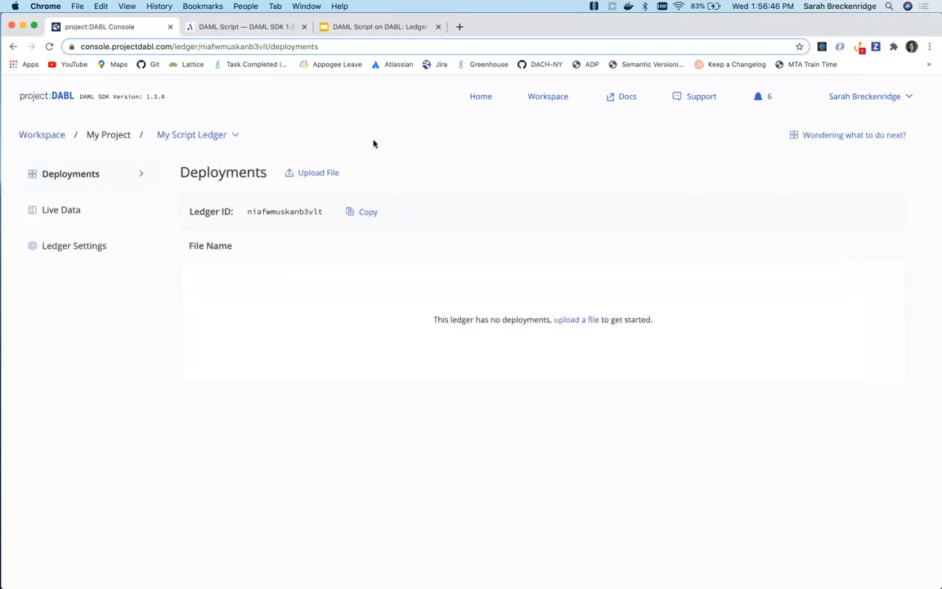
# Upload bootstrap-0.0.1.dar to My Script Ledger from the Deployments page
pyautogui.click(318, 173)
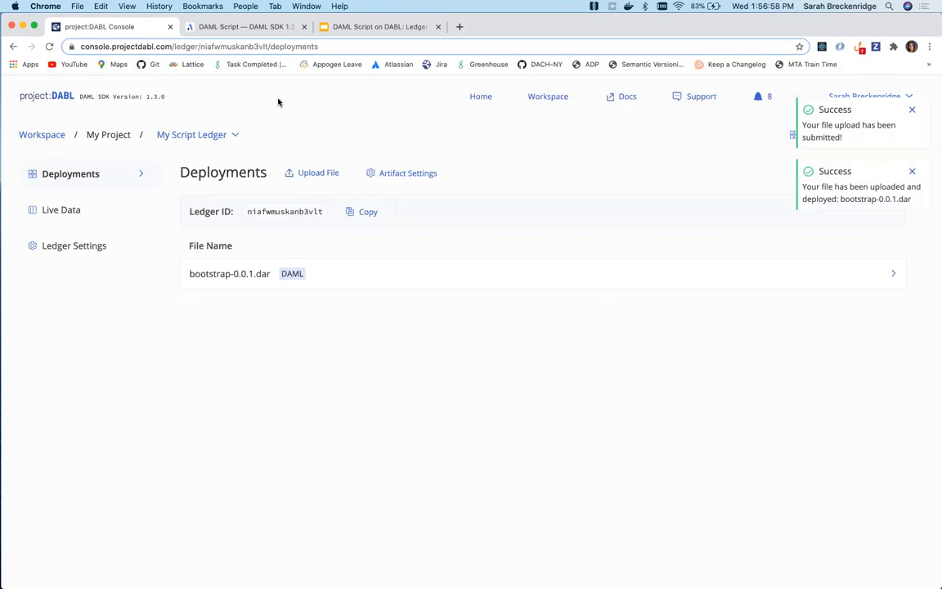
# Add the SigningParty and Trader parties in Live Data, completing the five-party list
pyautogui.click(63, 209)
pyautogui.write('Ope')
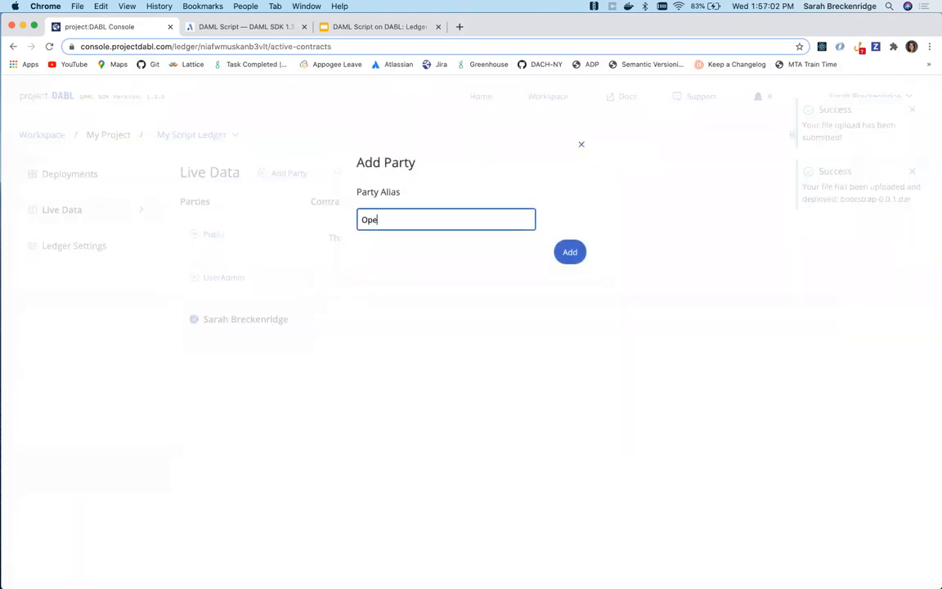
pyautogui.click(569, 252)
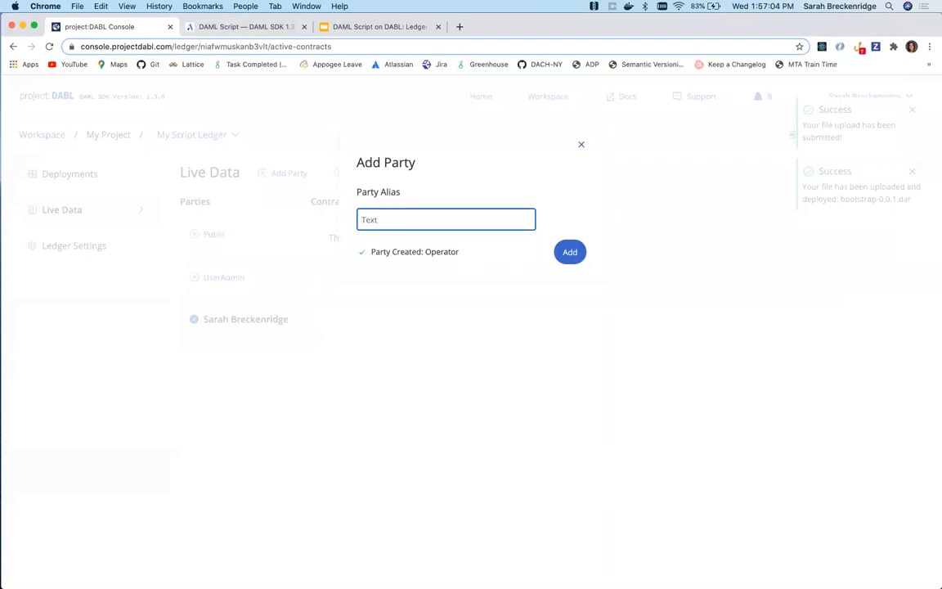
pyautogui.write('SigningPar')
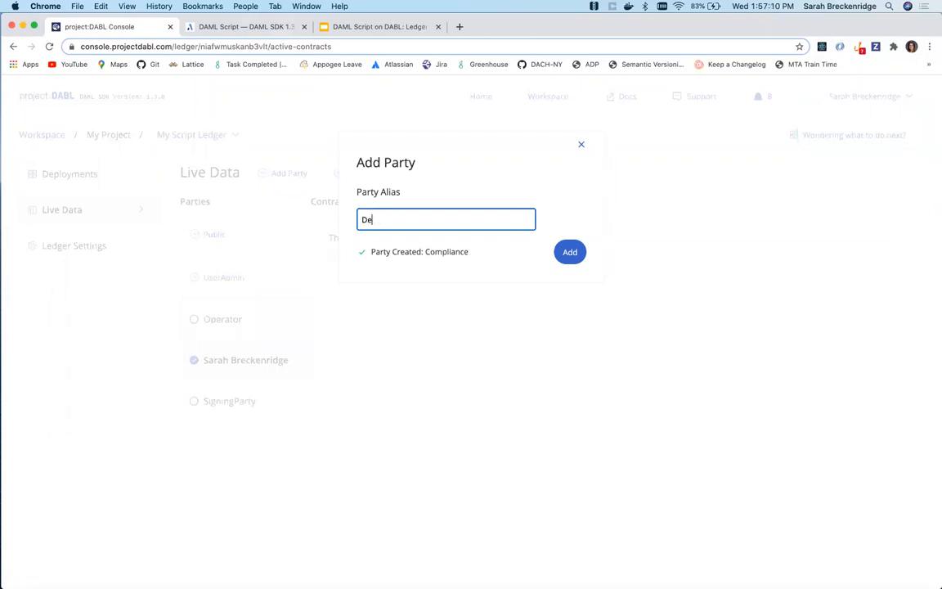
pyautogui.write('Tr')
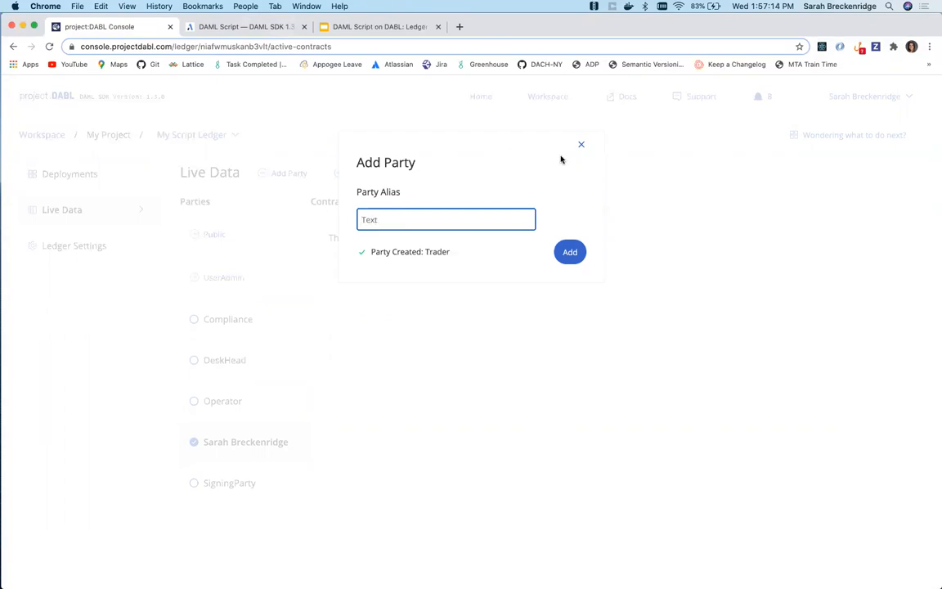
pyautogui.click(582, 144)
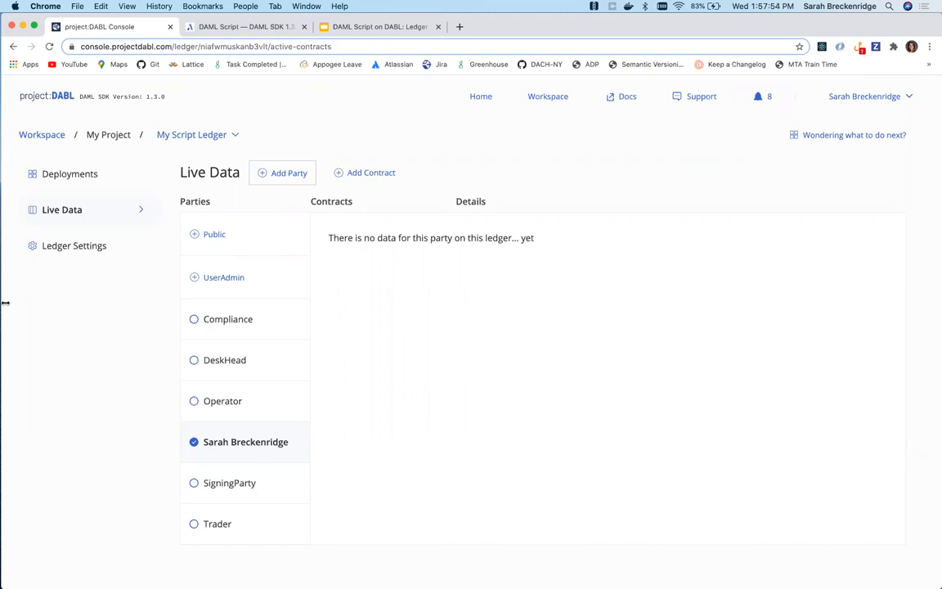
pyautogui.moveTo(380, 332)
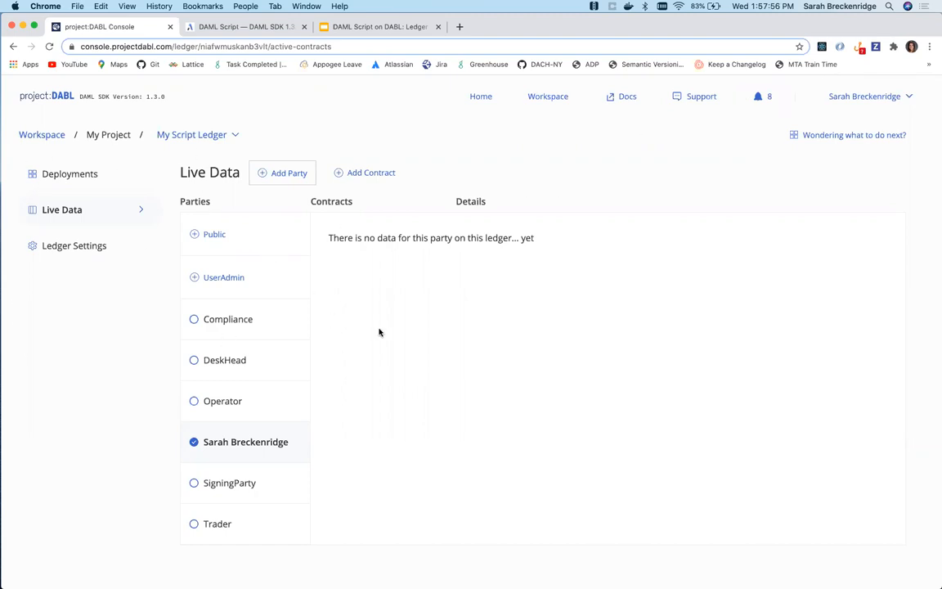
pyautogui.moveTo(393, 330)
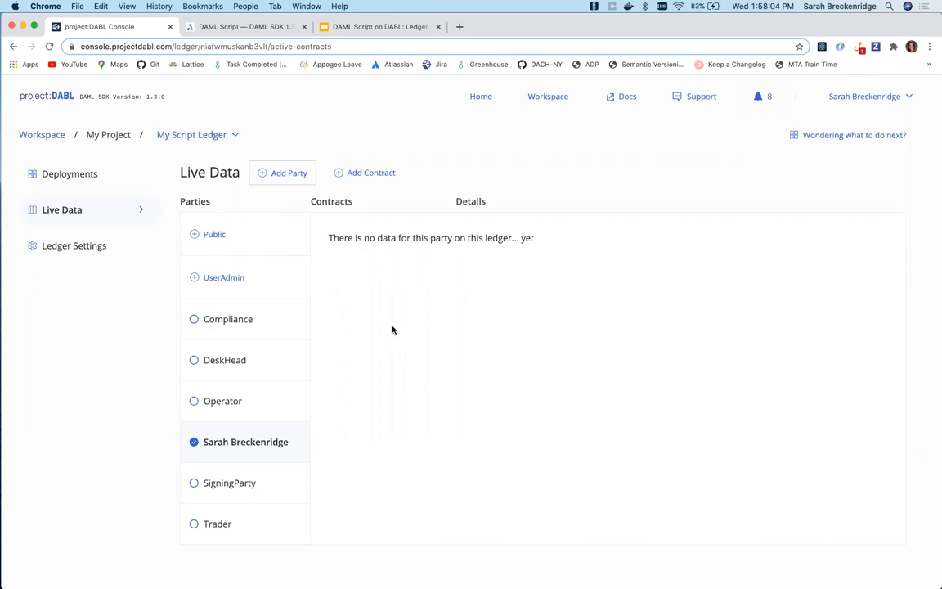
pyautogui.moveTo(105, 242)
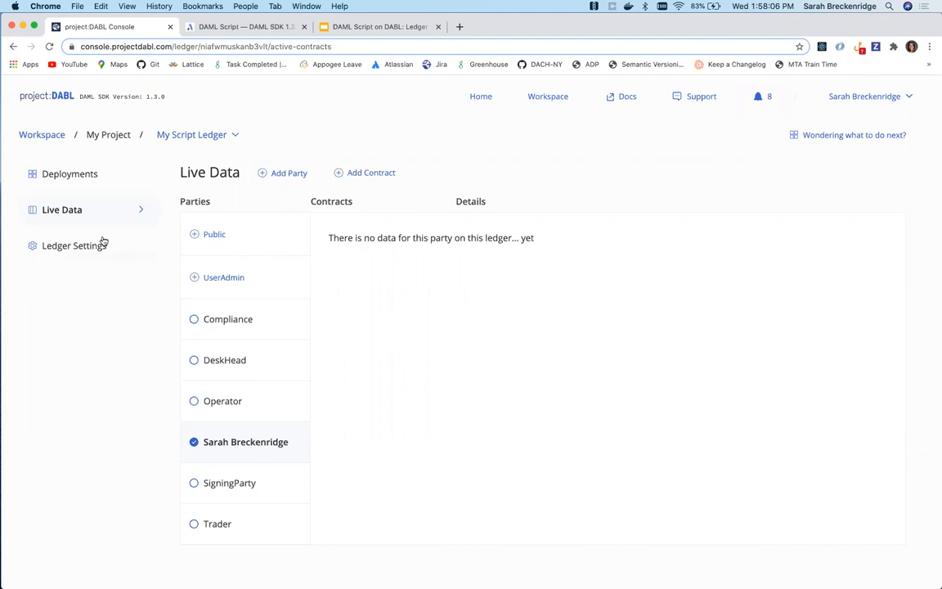
# Download participants.json from My Script Ledger's Participant Config in Ledger Settings
pyautogui.click(75, 246)
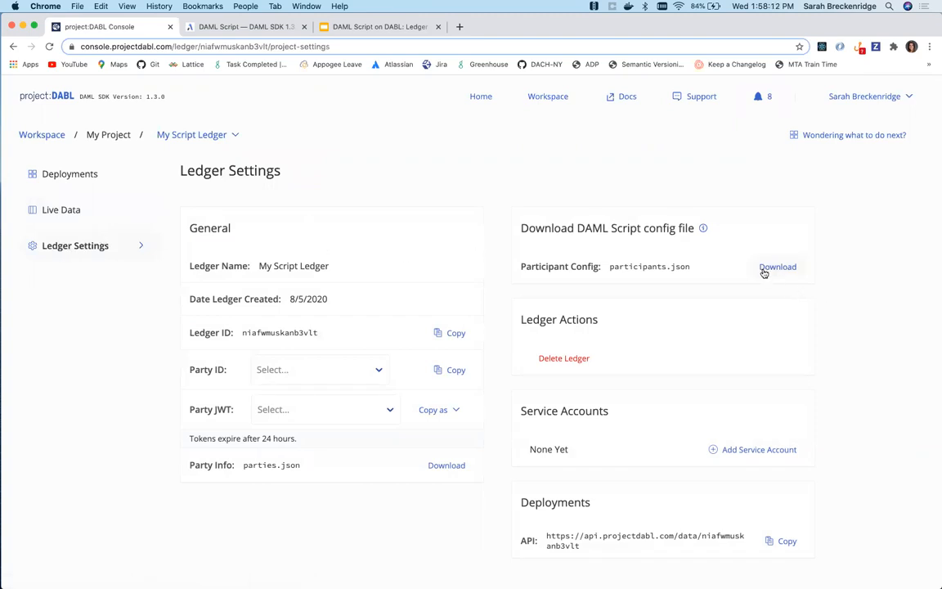
pyautogui.click(777, 267)
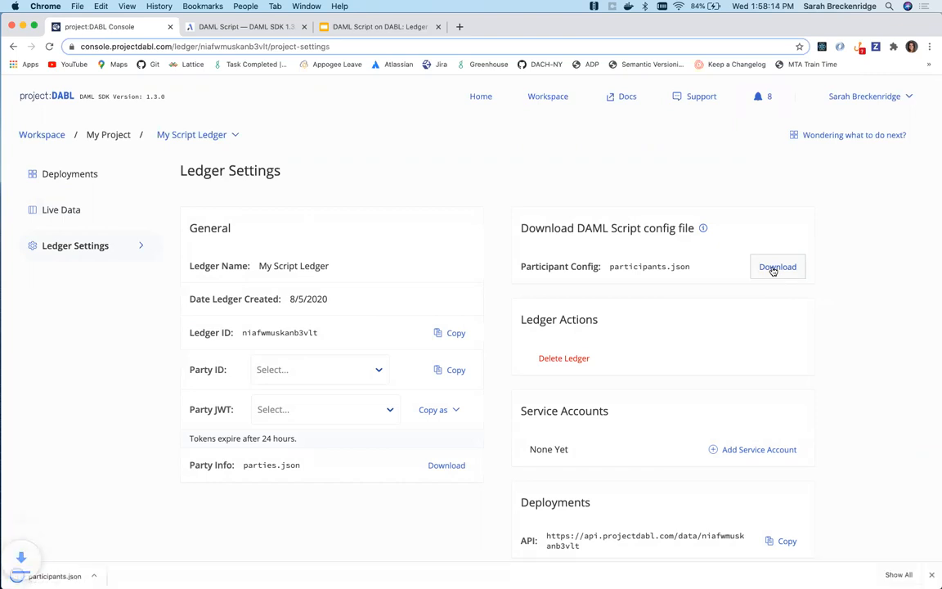
pyautogui.click(779, 264)
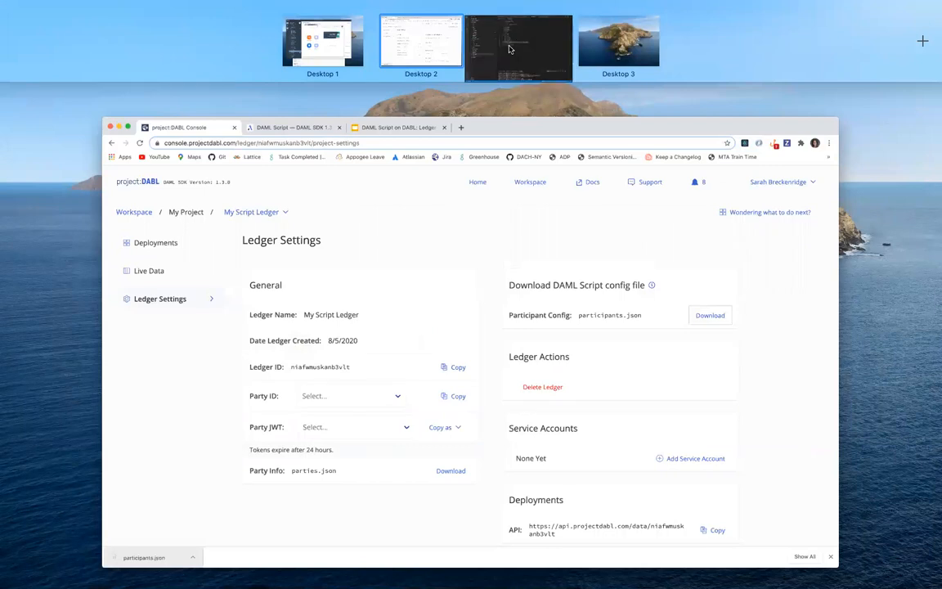
# Switch to the desktop with VS Code showing participants.json's party hosts, ports and tokens
pyautogui.click(519, 46)
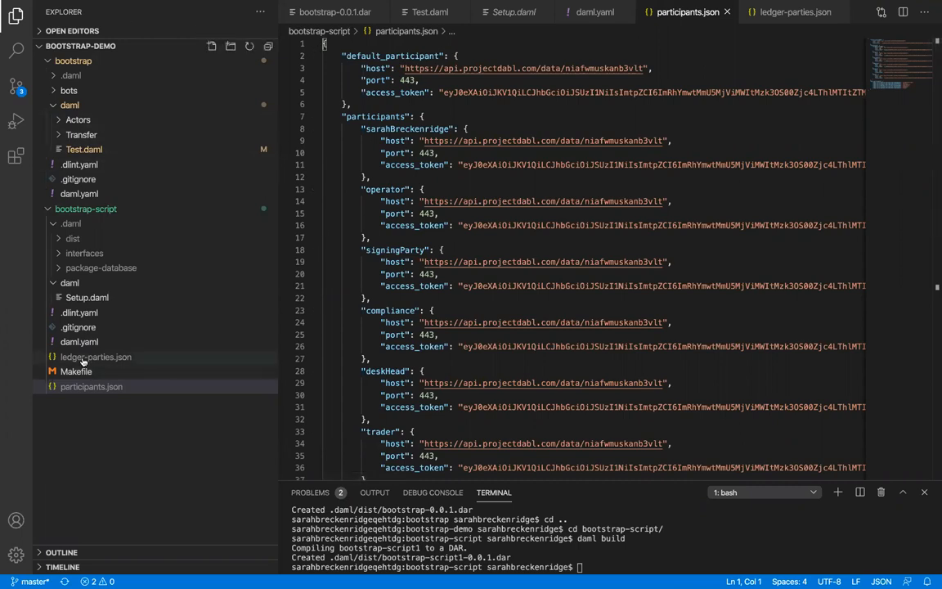
# Check the deskHead party id in ledger-parties.json against party_participants in participants.json
pyautogui.click(94, 356)
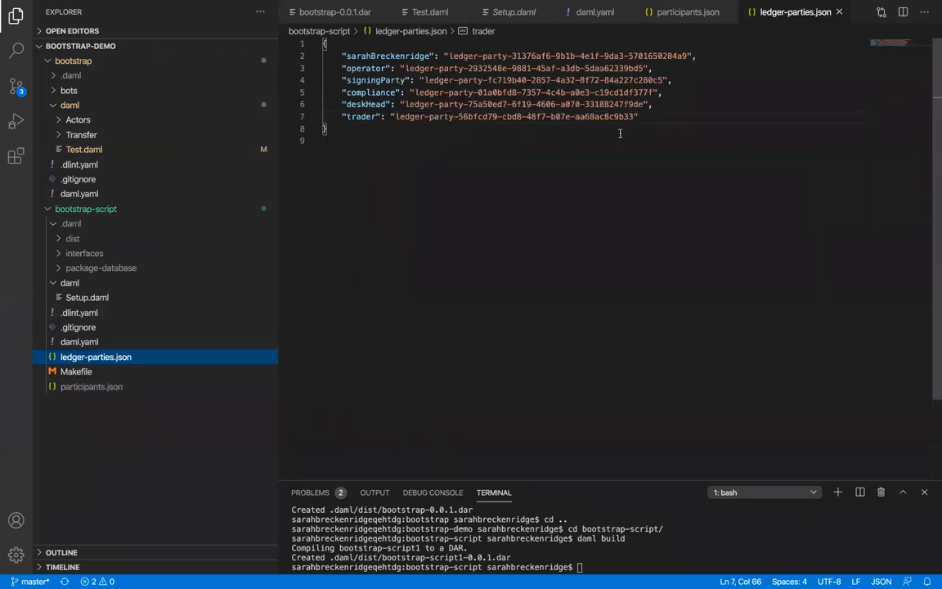
pyautogui.doubleClick(615, 104)
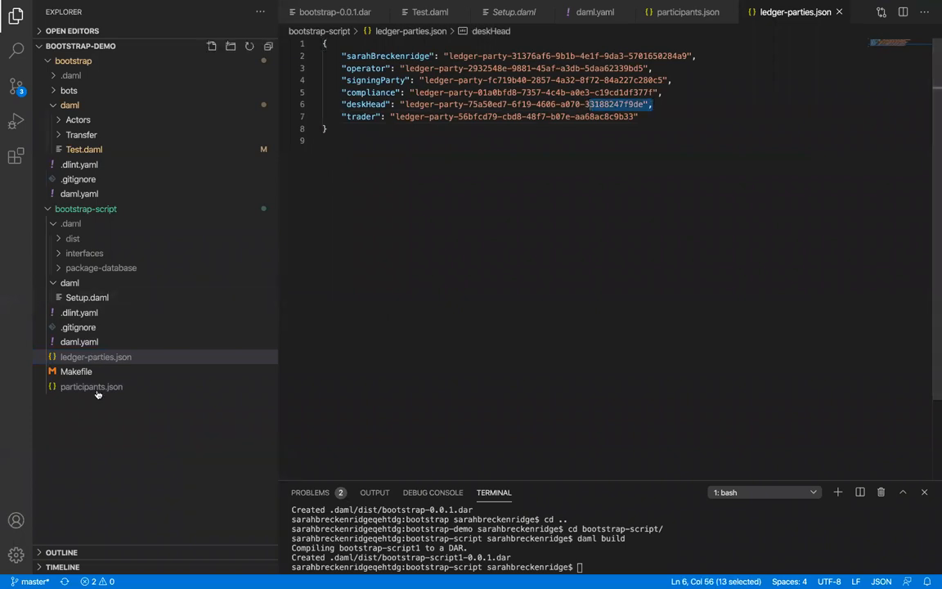
pyautogui.click(92, 386)
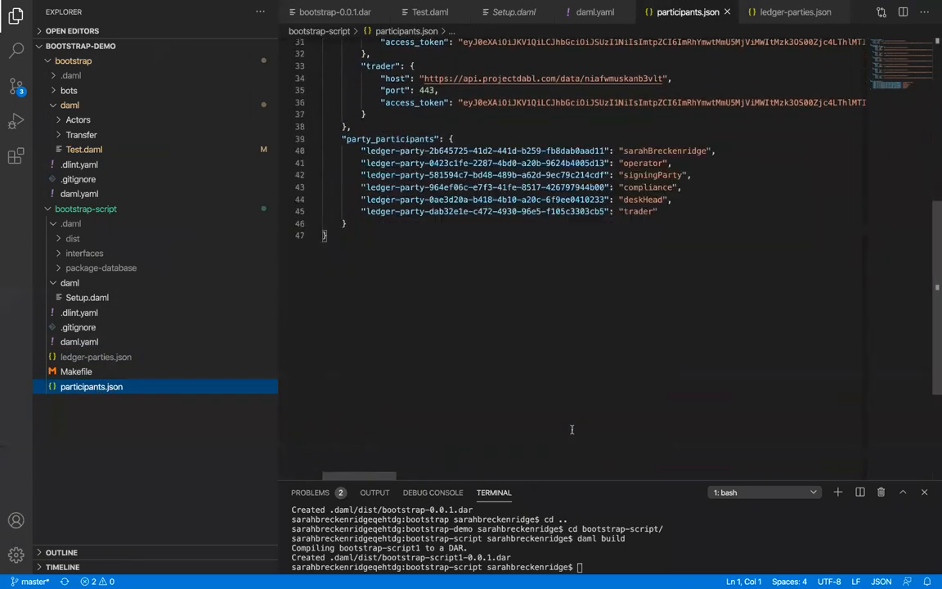
pyautogui.scroll(-3)
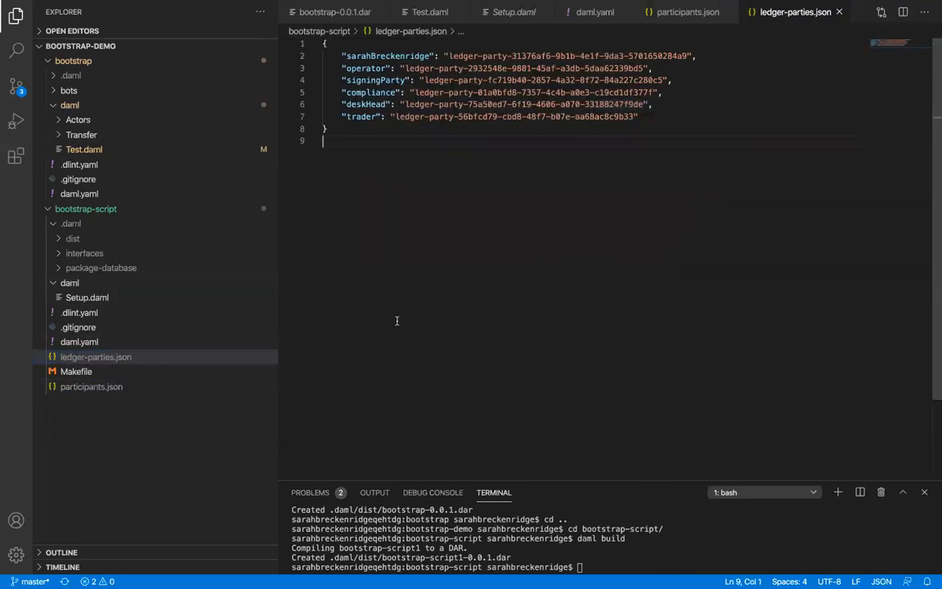
# Replace ledger-parties.json contents with the new party id mappings from participants.json
pyautogui.press('ctrl+a')
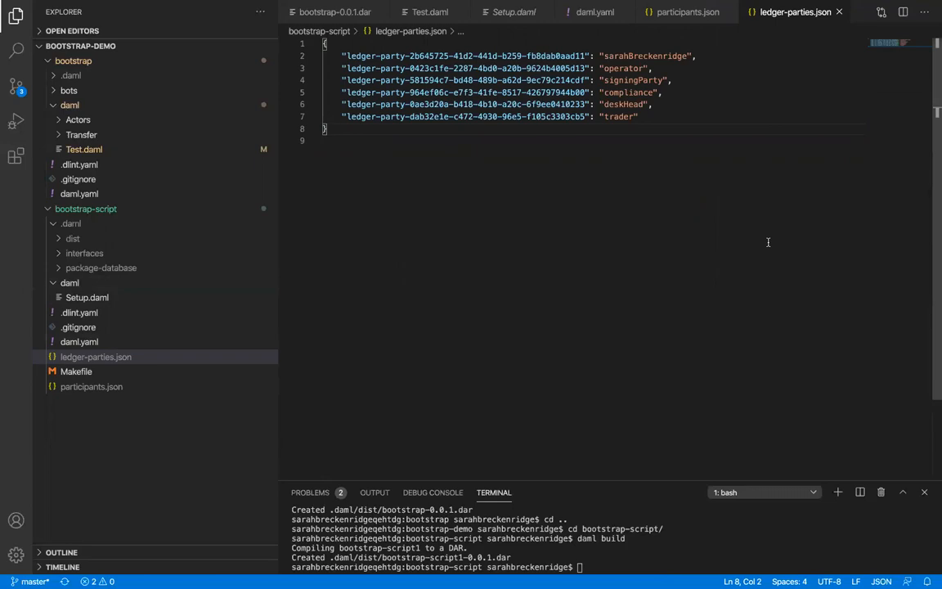
pyautogui.moveTo(853, 80)
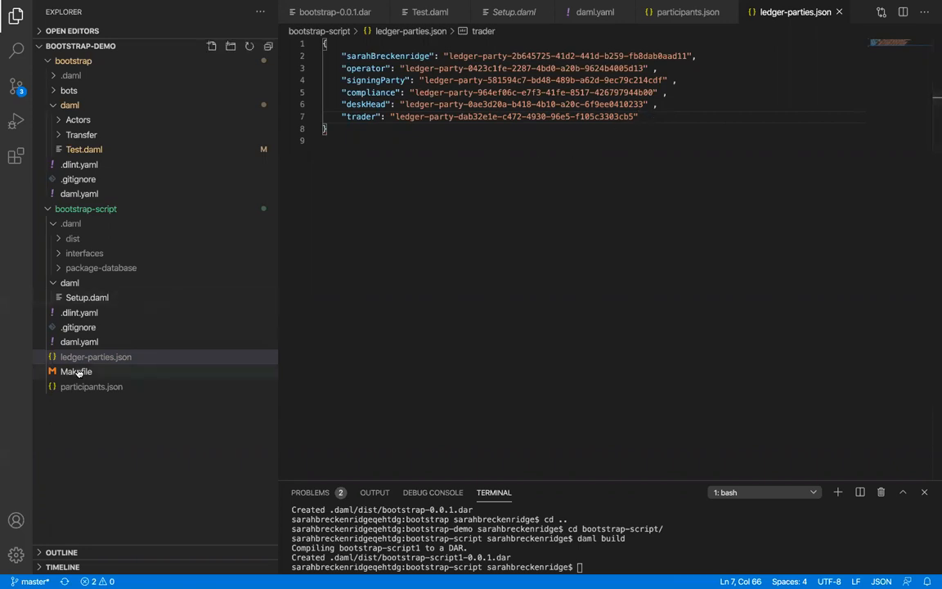
# Review the daml script command line under run_daml_script in the Makefile
pyautogui.click(76, 371)
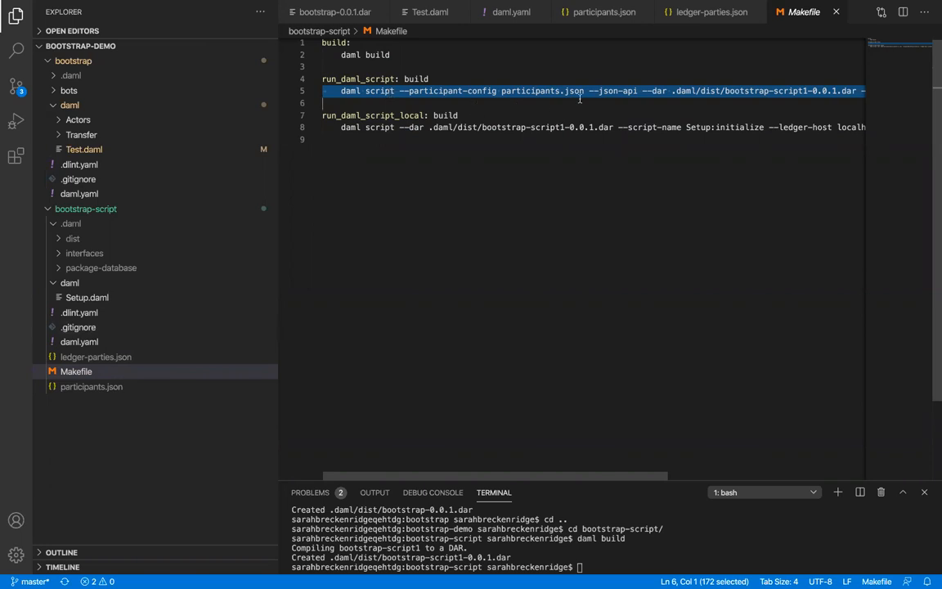
pyautogui.hscroll(3)
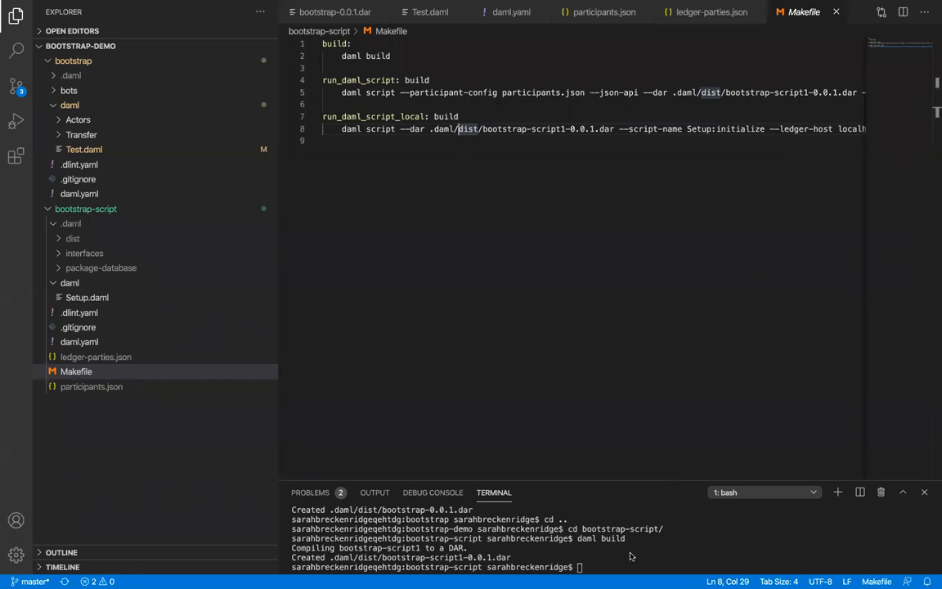
# Run 'make run_daml_script' in the integrated terminal to bootstrap the ledger
pyautogui.write('make')
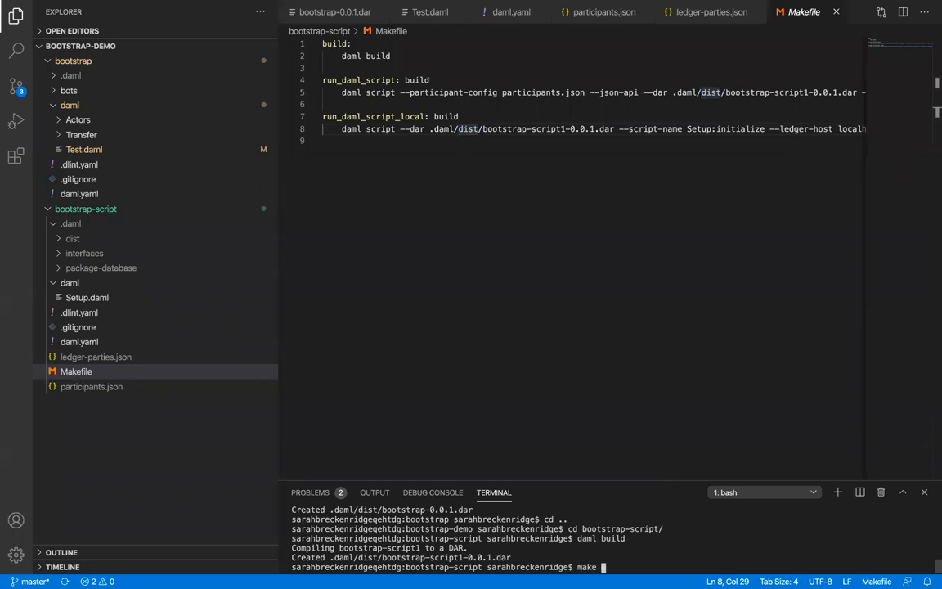
pyautogui.write('run_')
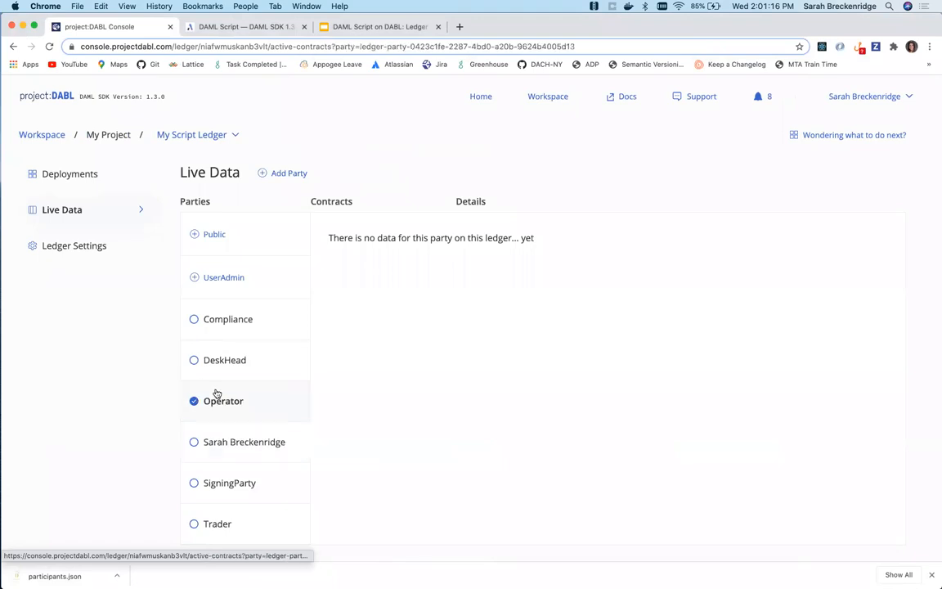
# Select the Operator party in Live Data and show the Actors.SigningParty contract details
pyautogui.click(223, 401)
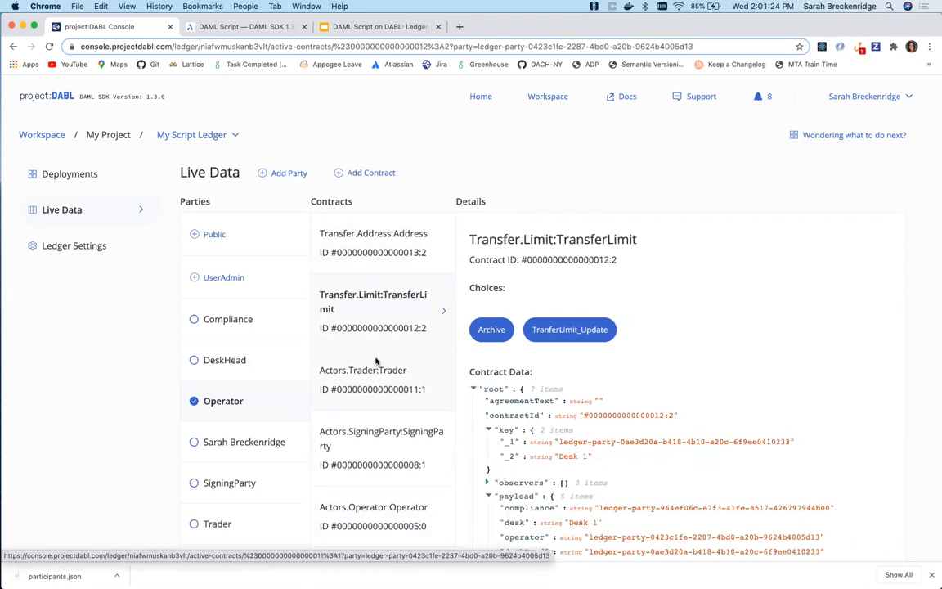
pyautogui.click(377, 344)
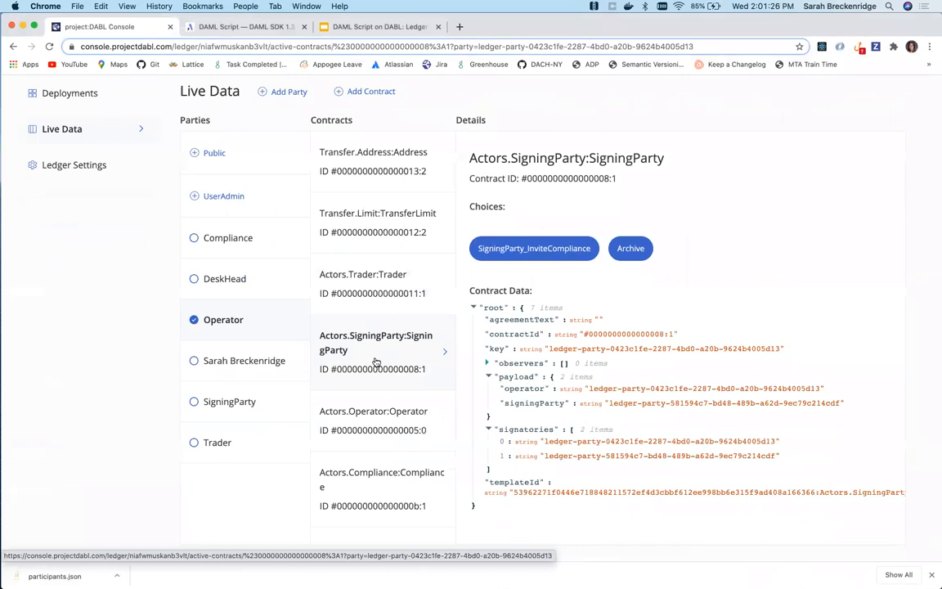